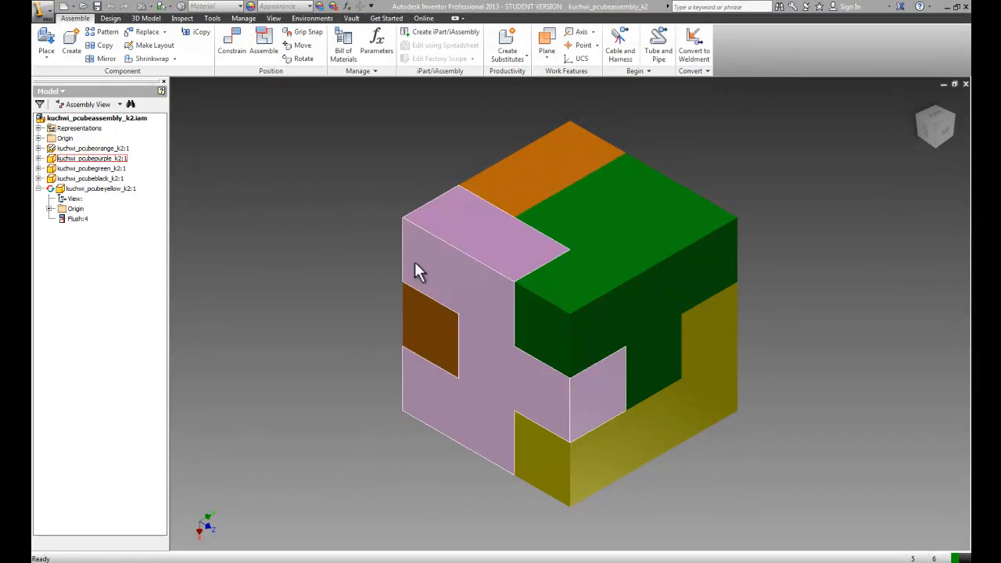
# Deselect the purple piece and create a new Standard.ipn presentation file
pyautogui.click(303, 209)
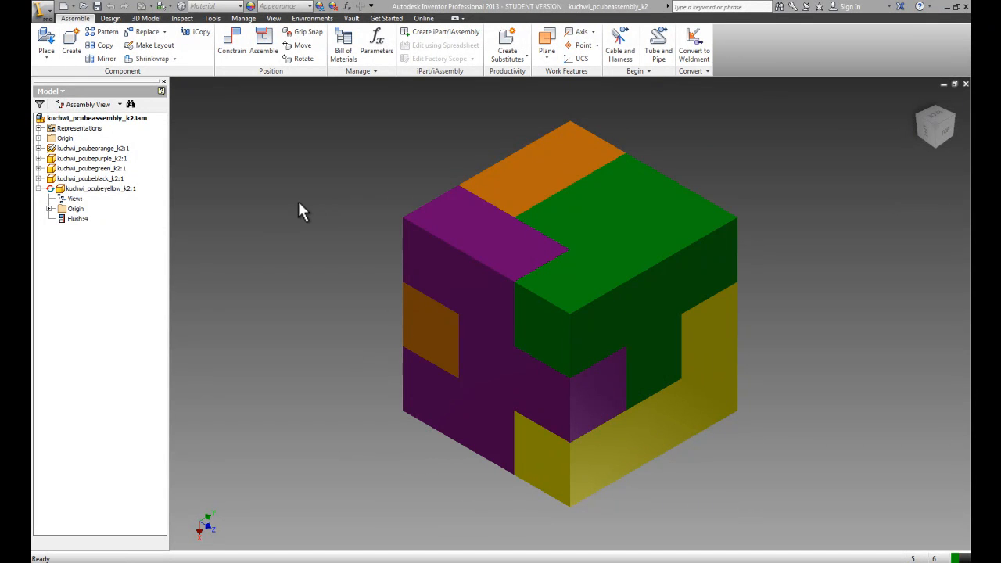
pyautogui.moveTo(317, 229)
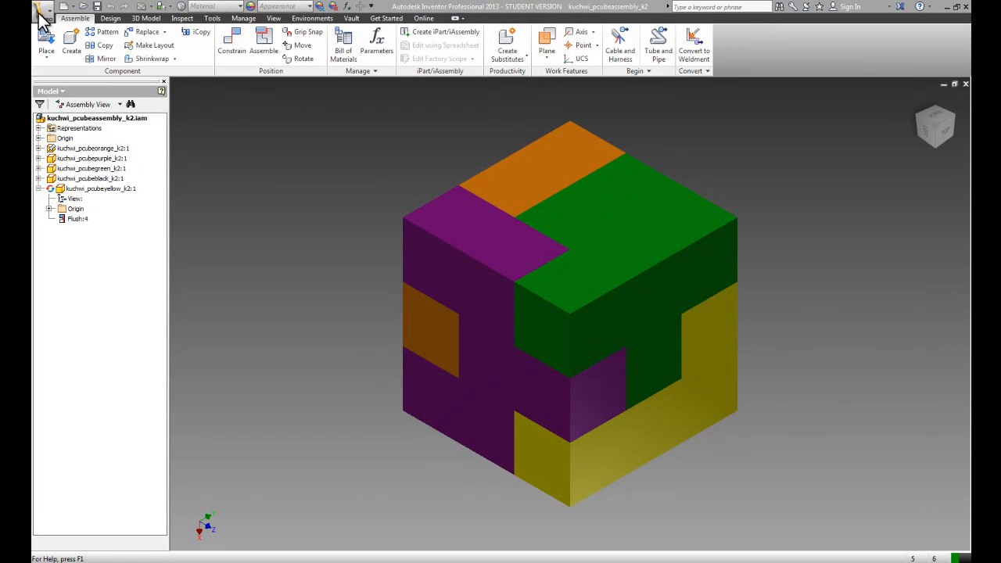
pyautogui.click(45, 8)
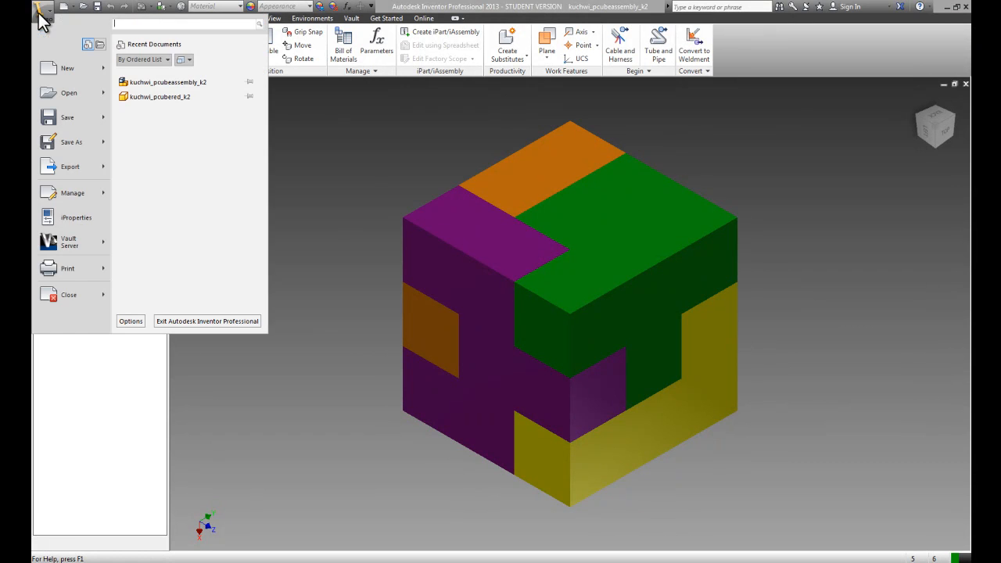
pyautogui.click(67, 68)
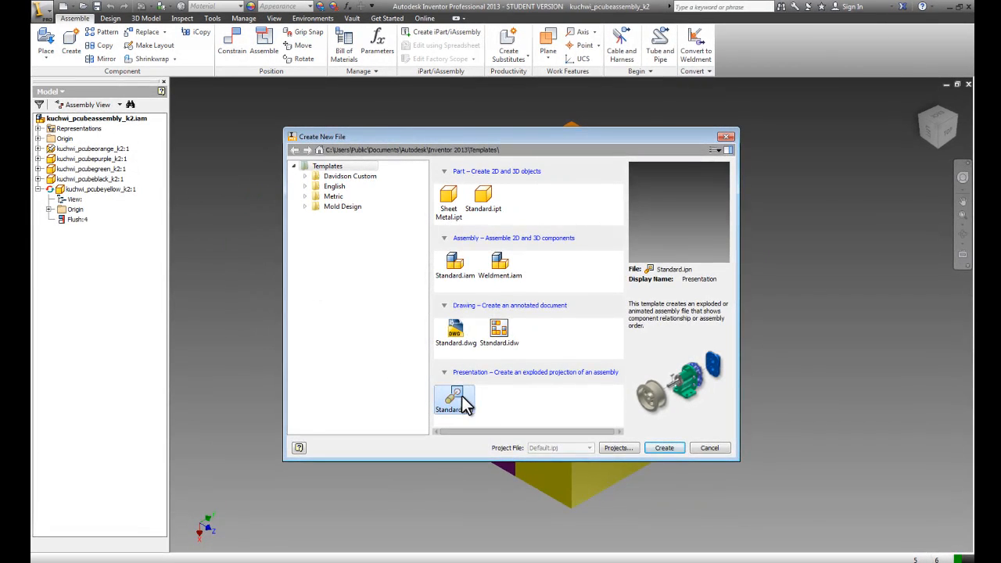
pyautogui.click(664, 448)
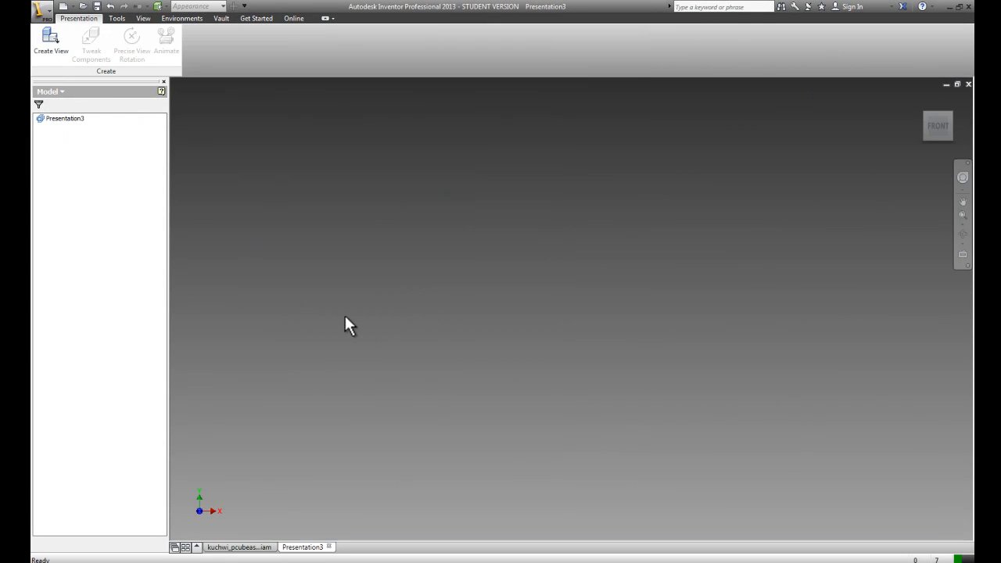
pyautogui.moveTo(361, 296)
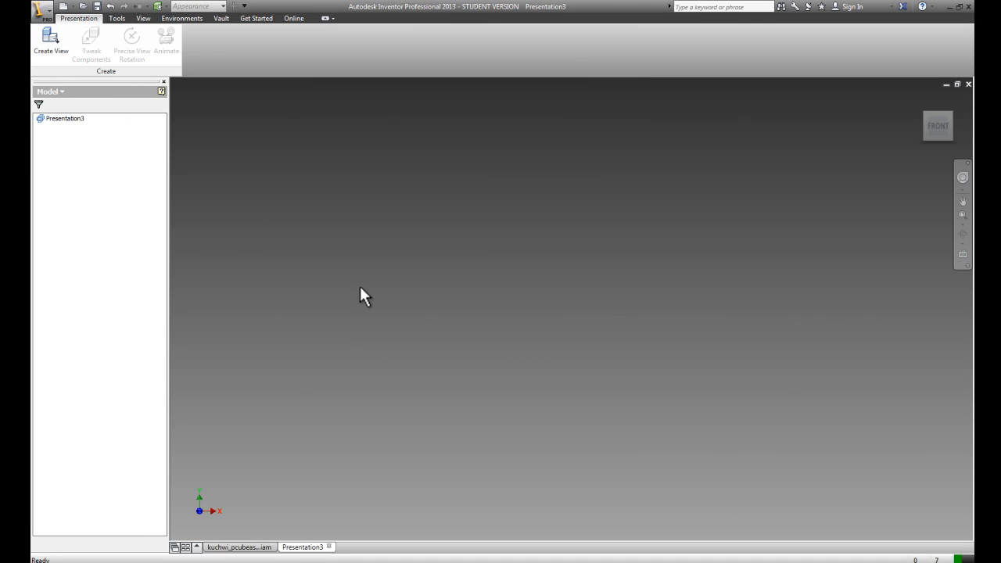
pyautogui.moveTo(370, 244)
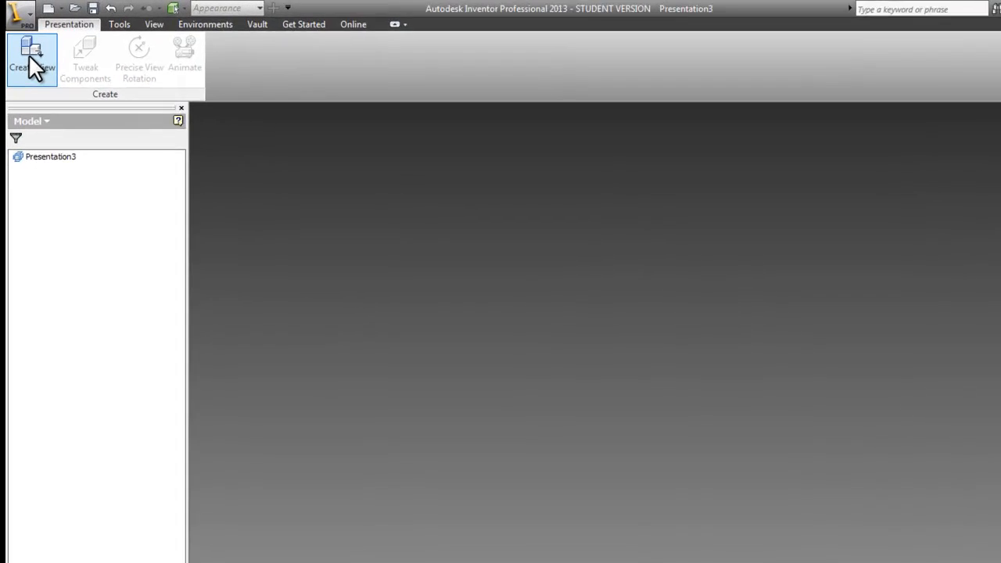
# Start Create View and browse for an existing assembly file
pyautogui.click(31, 59)
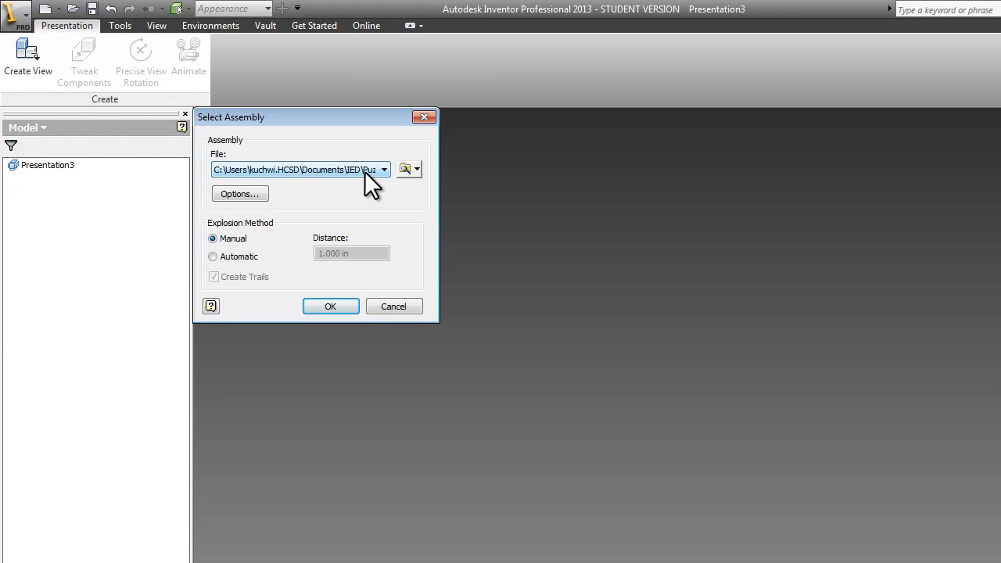
pyautogui.moveTo(407, 169)
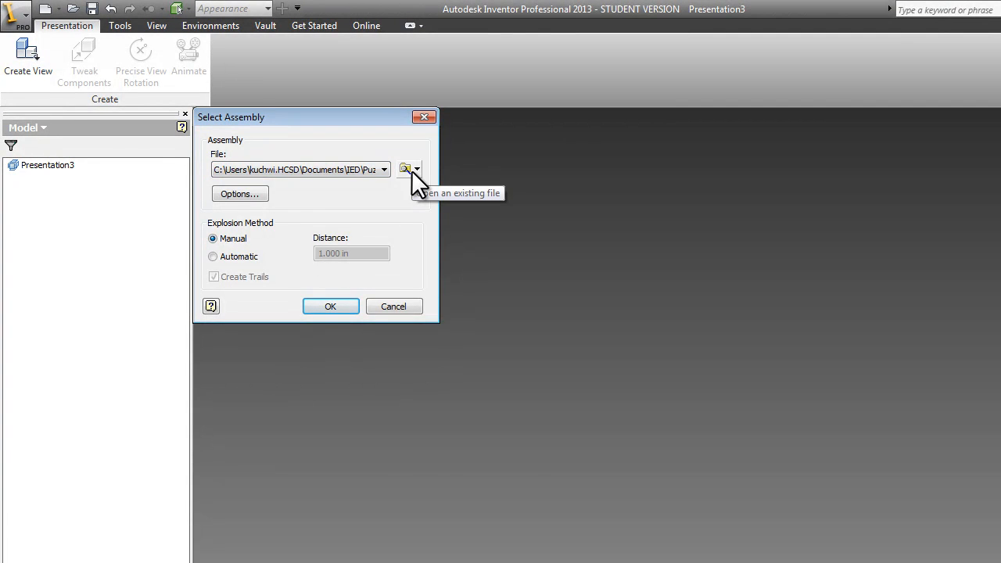
pyautogui.click(329, 306)
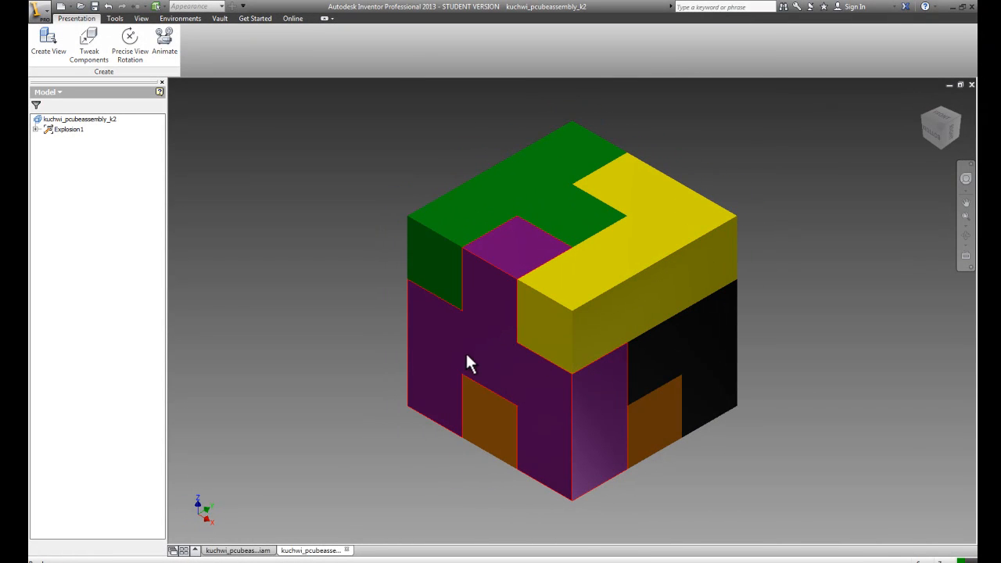
pyautogui.moveTo(488, 360)
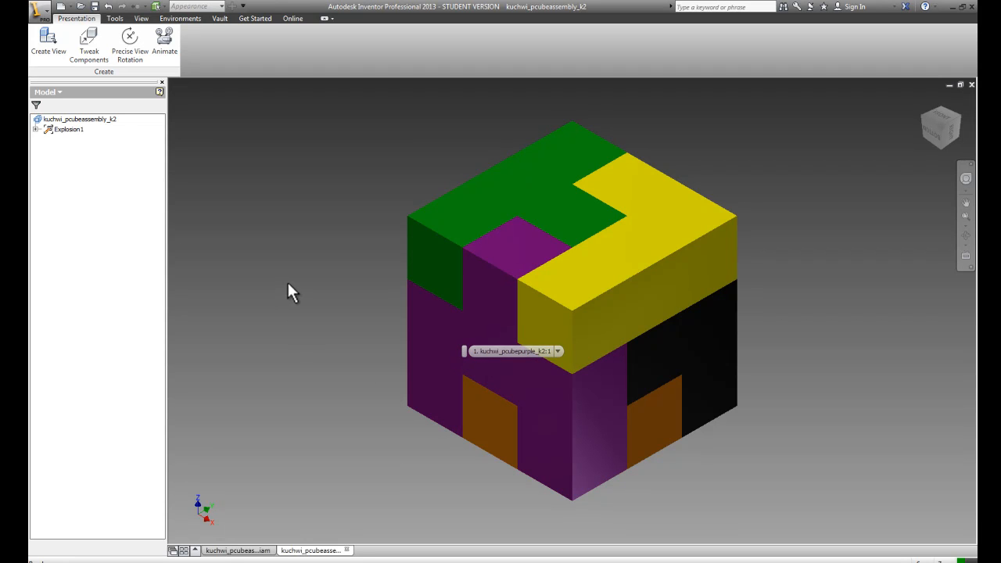
pyautogui.moveTo(41, 140)
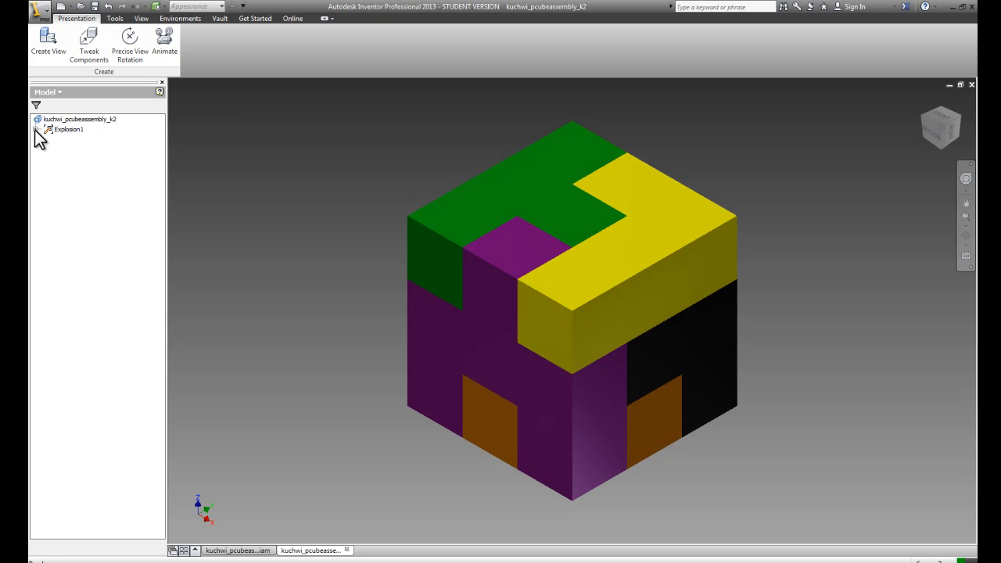
# Expand Explosion1 and the puzzle-cube assembly to list its five pieces
pyautogui.click(49, 129)
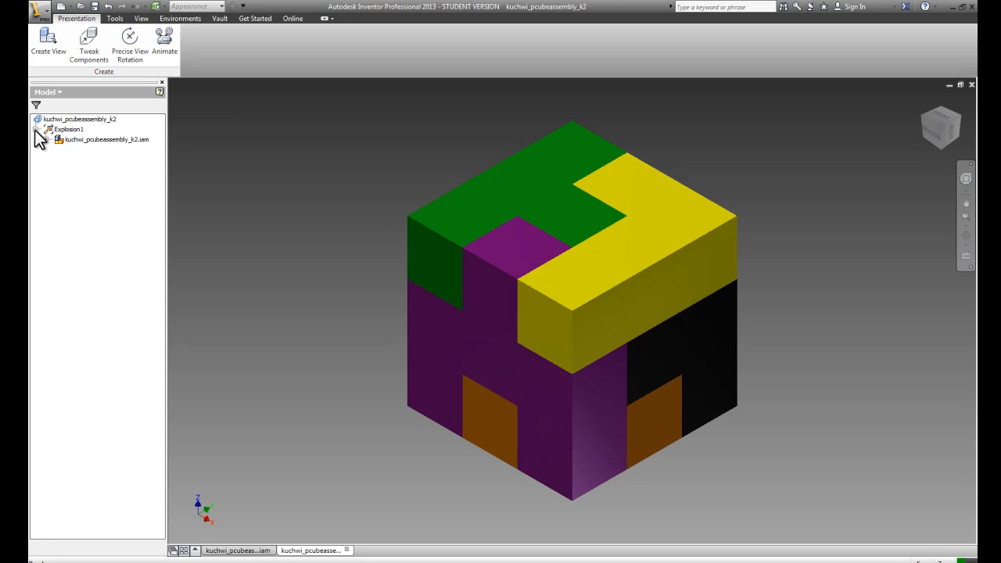
pyautogui.click(58, 139)
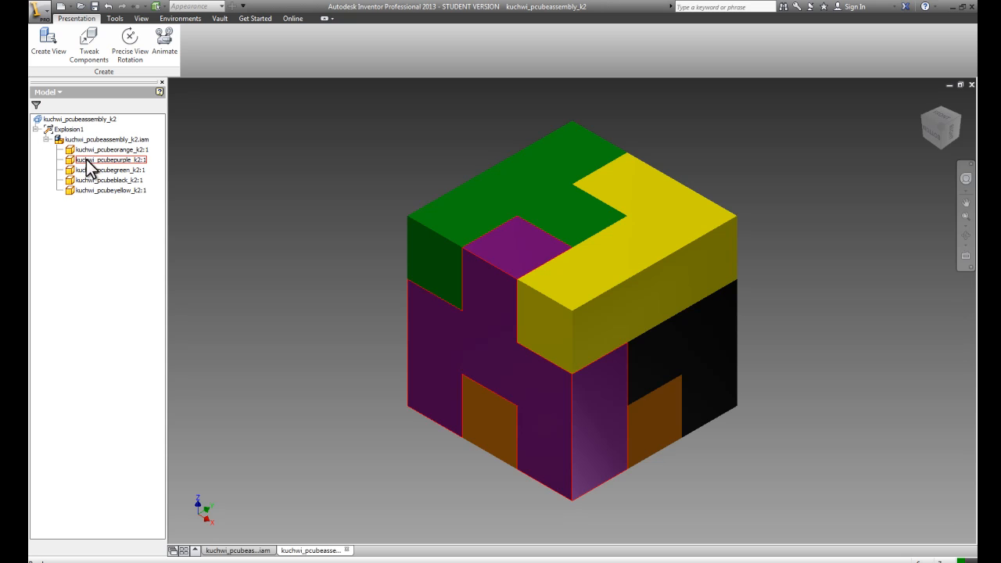
pyautogui.moveTo(253, 173)
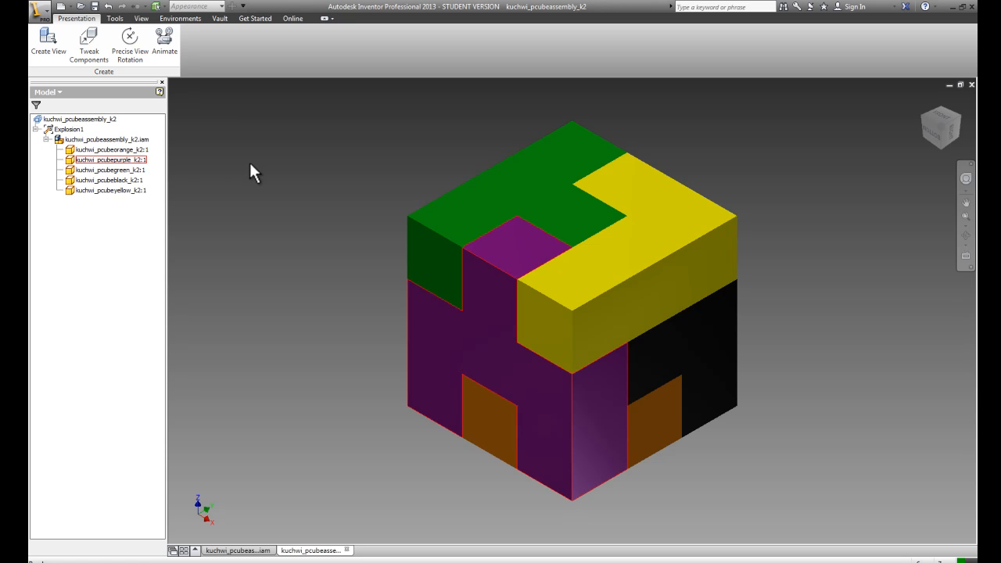
pyautogui.moveTo(434, 330)
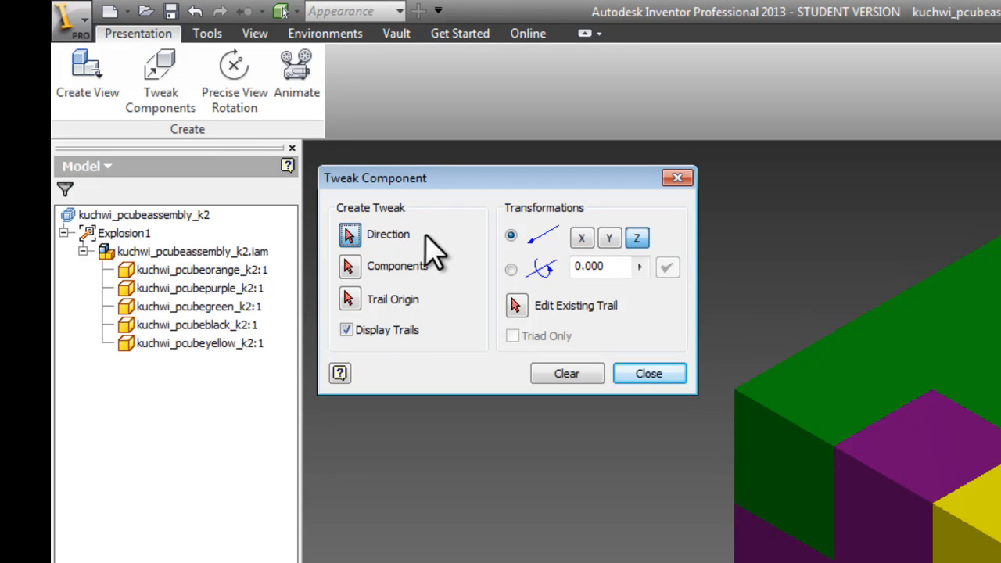
pyautogui.moveTo(403, 250)
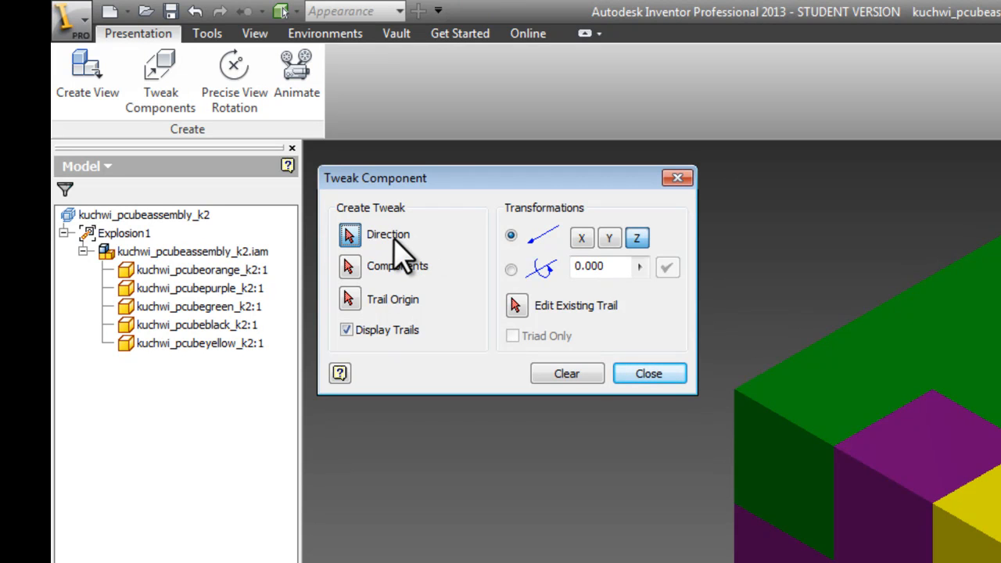
pyautogui.moveTo(414, 282)
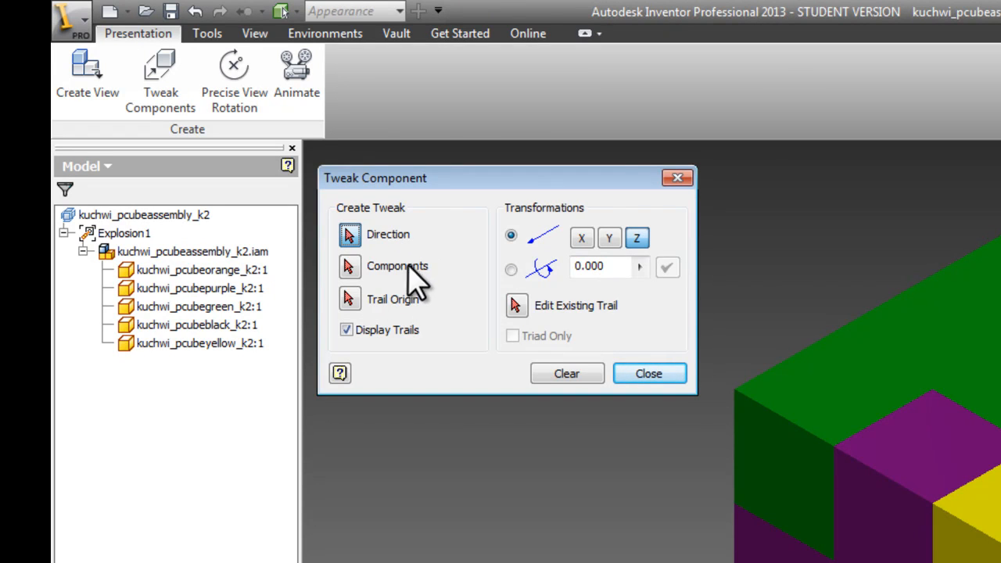
pyautogui.moveTo(413, 294)
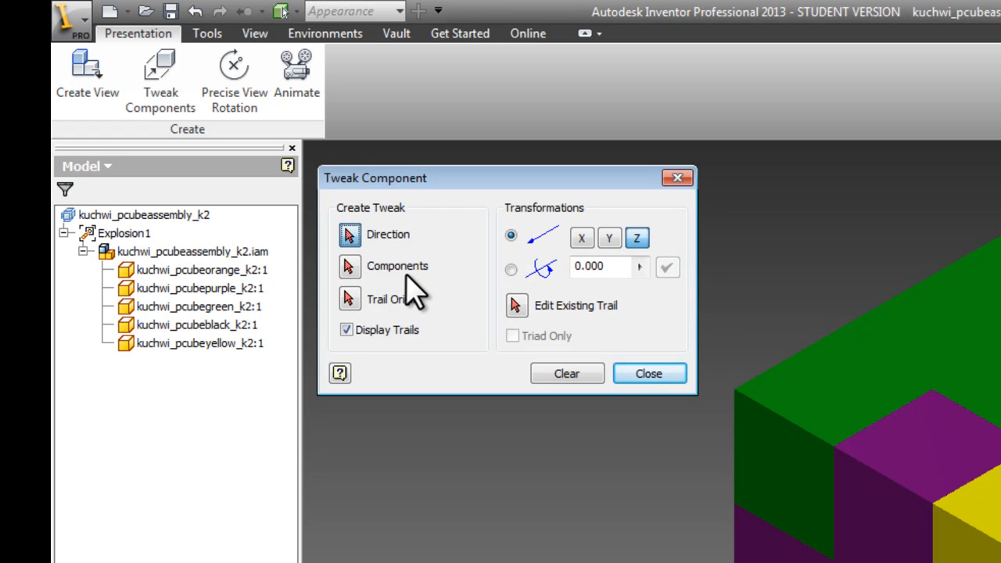
pyautogui.moveTo(410, 317)
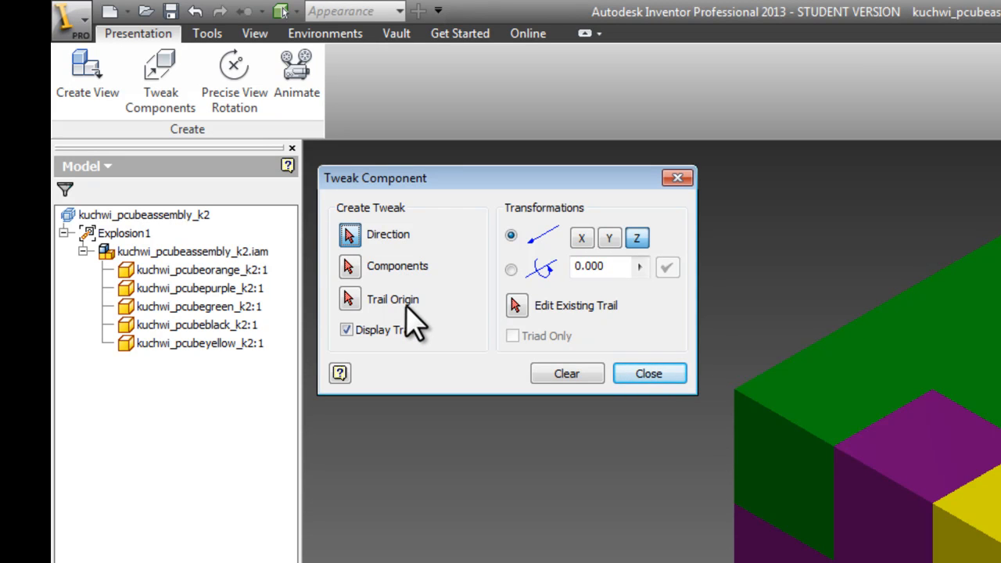
pyautogui.moveTo(411, 313)
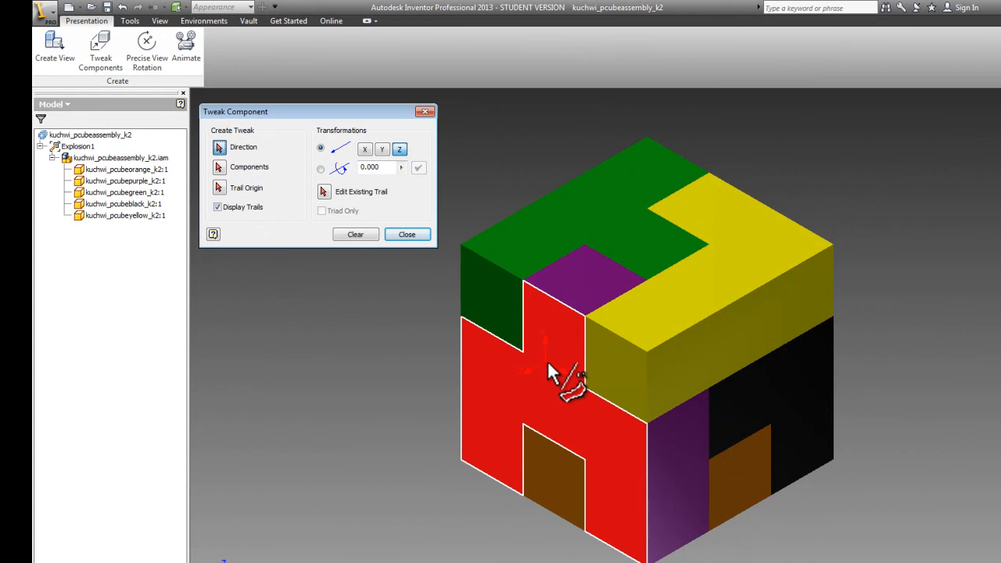
pyautogui.moveTo(548, 391)
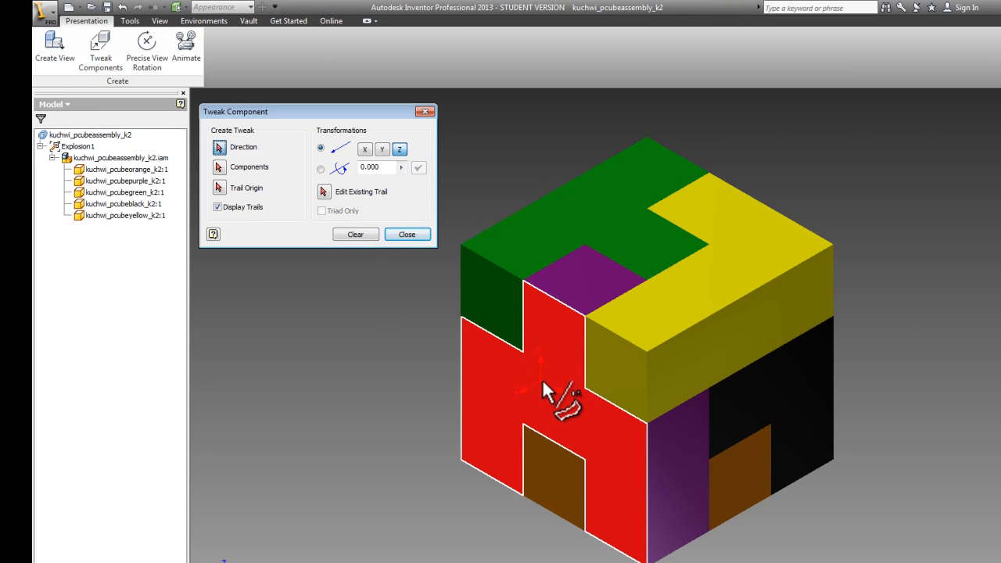
# Place the tweak triad on the purple piece, pick it, and edit the distance
pyautogui.click(548, 384)
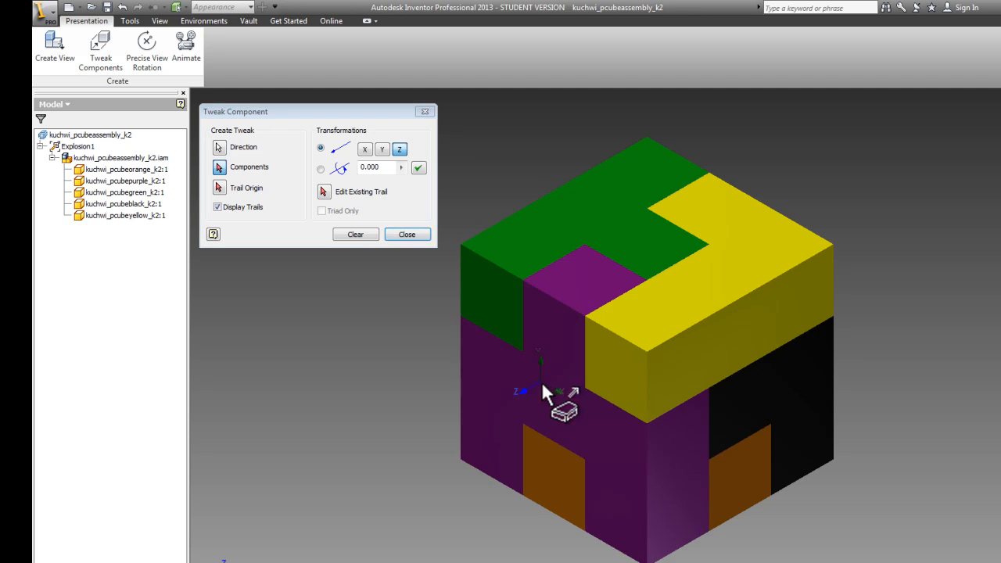
pyautogui.moveTo(407, 348)
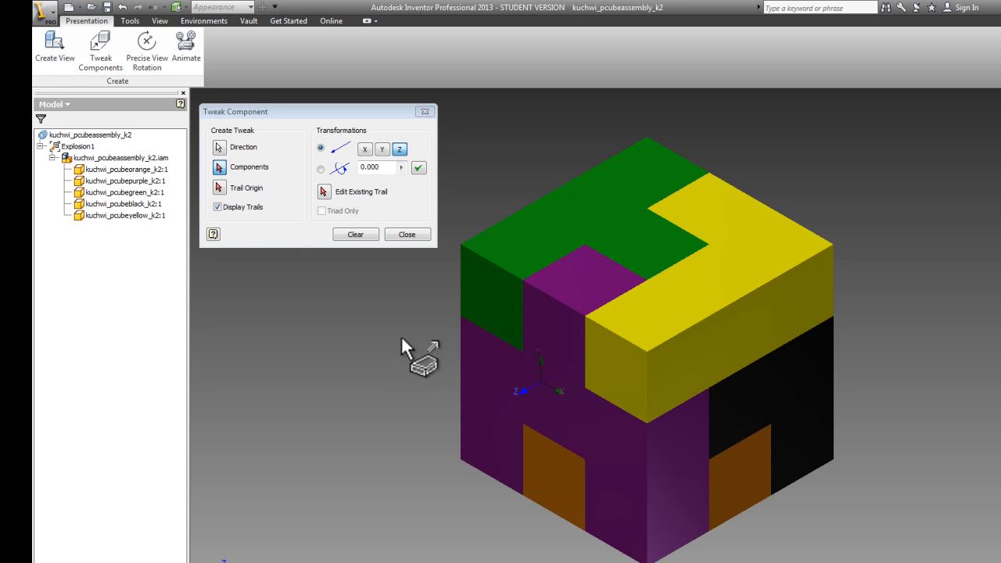
pyautogui.moveTo(438, 367)
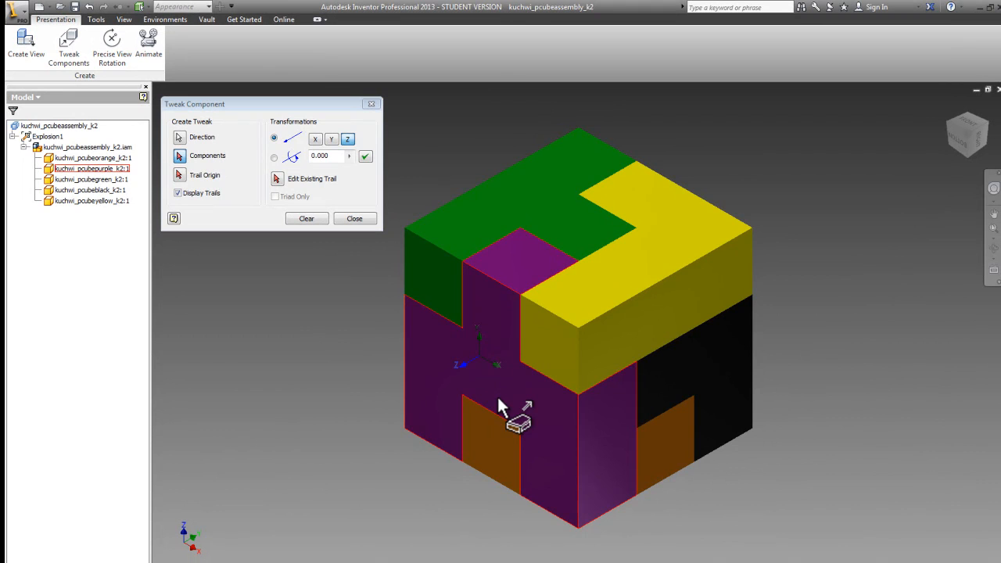
pyautogui.moveTo(486, 390)
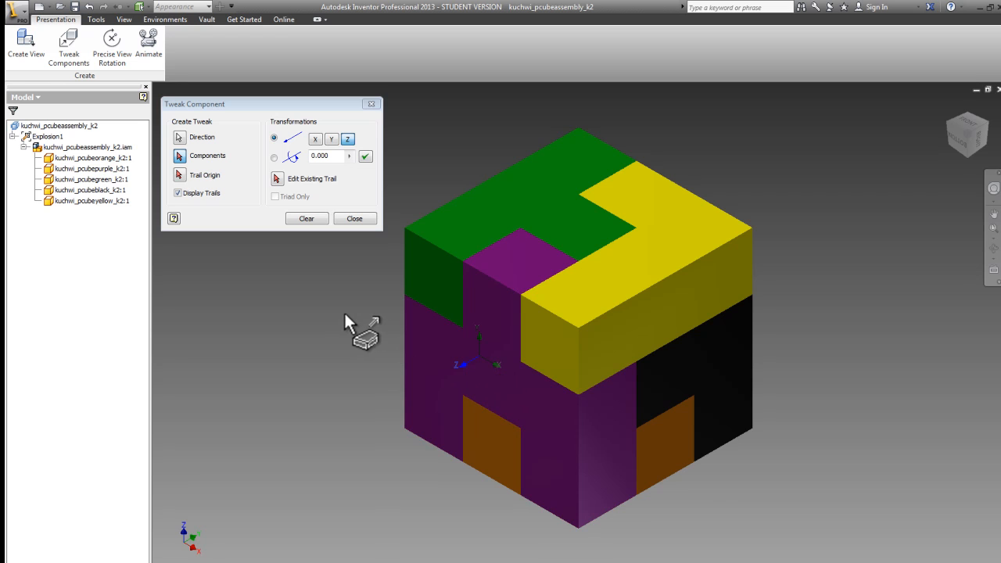
pyautogui.moveTo(395, 340)
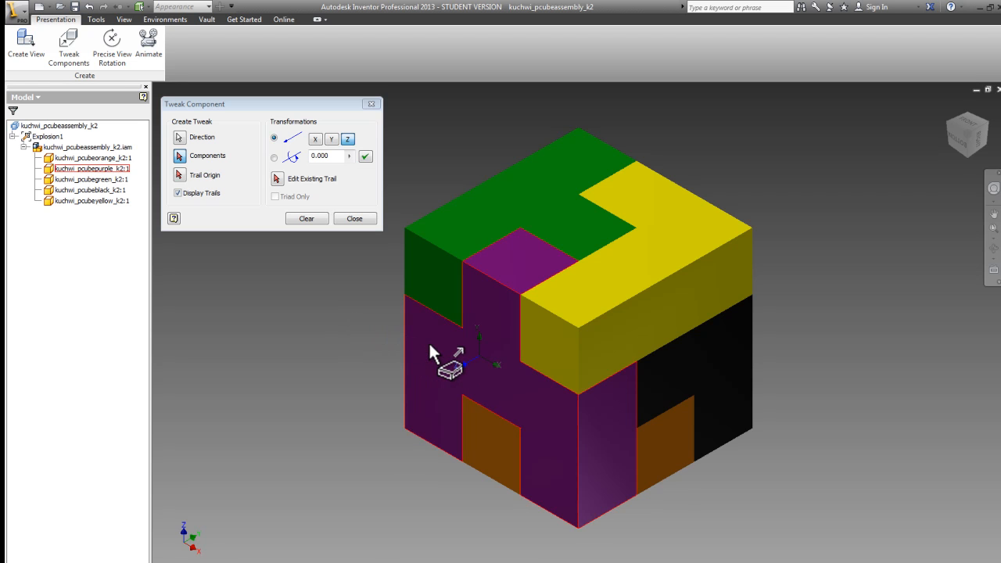
pyautogui.click(92, 169)
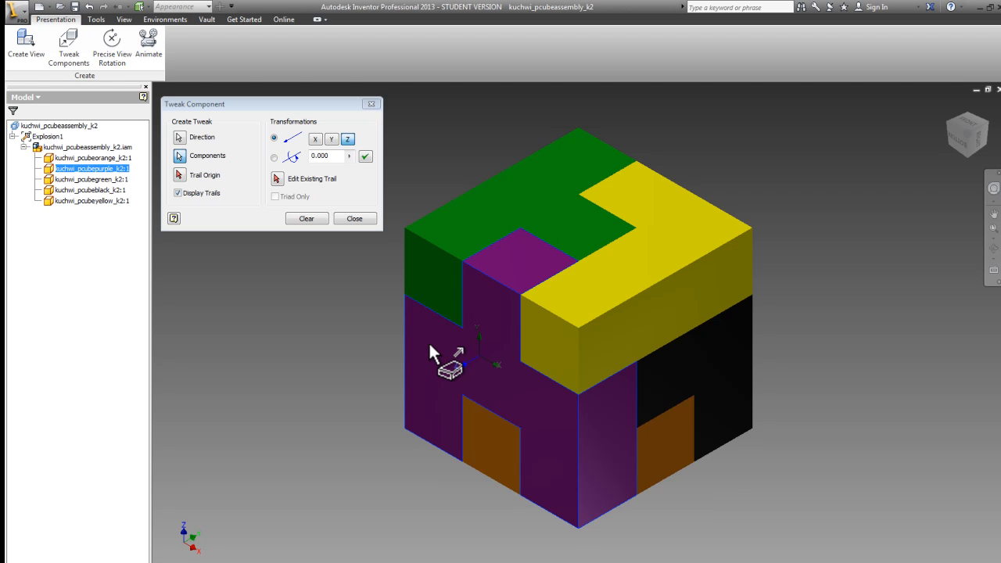
pyautogui.moveTo(282, 297)
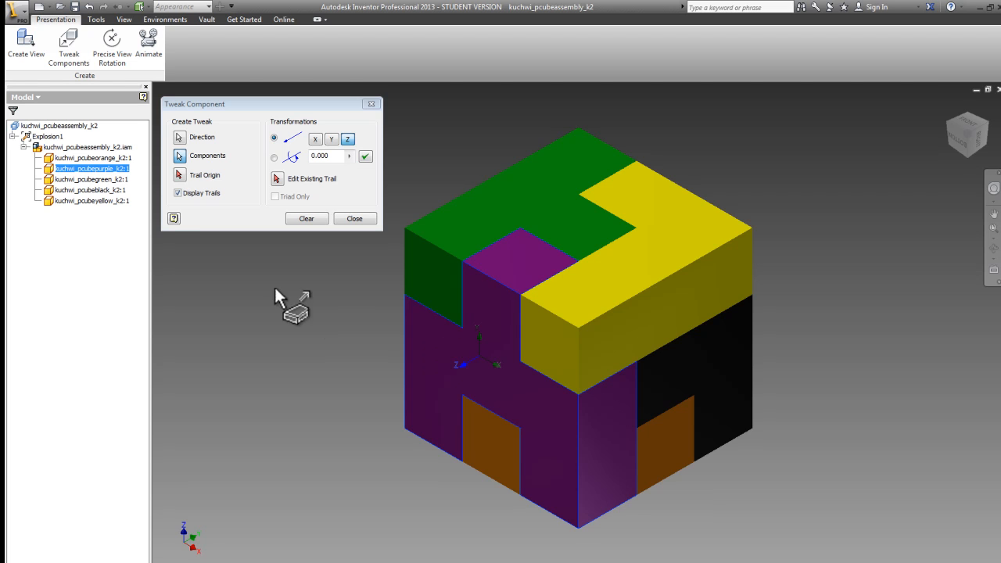
pyautogui.moveTo(149, 188)
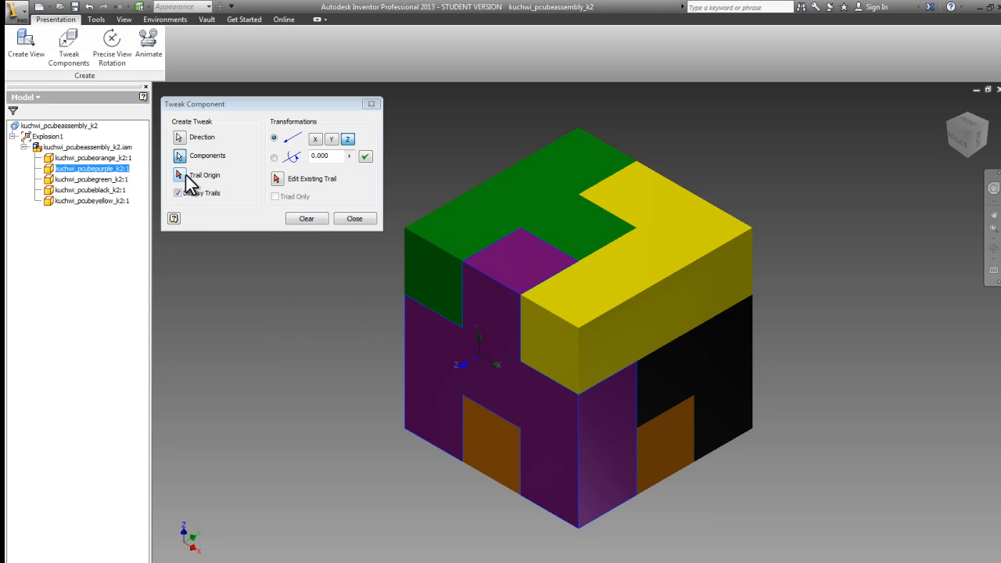
pyautogui.click(324, 155)
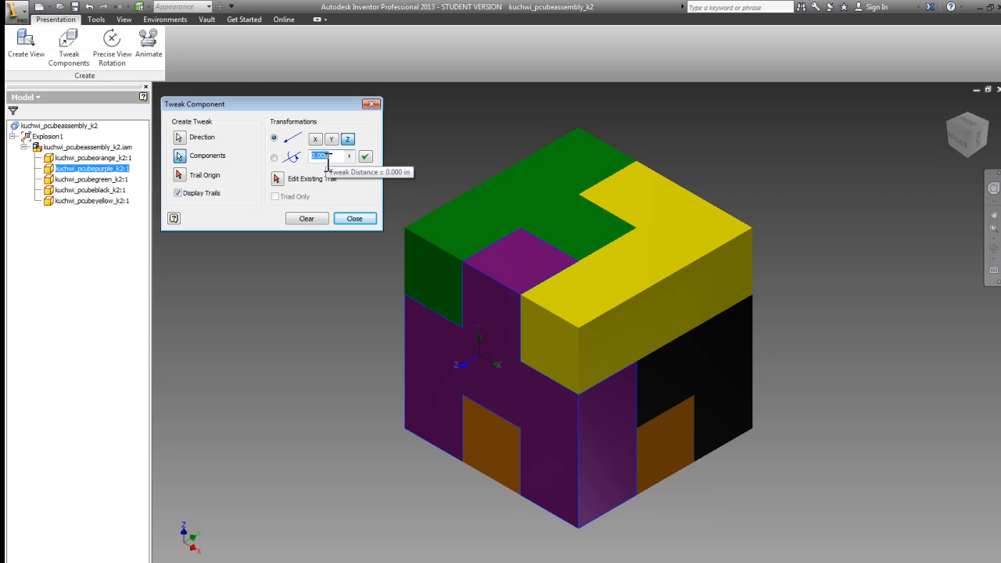
# Apply a 2 in tweak to the purple piece and close the dialog
pyautogui.write('2')
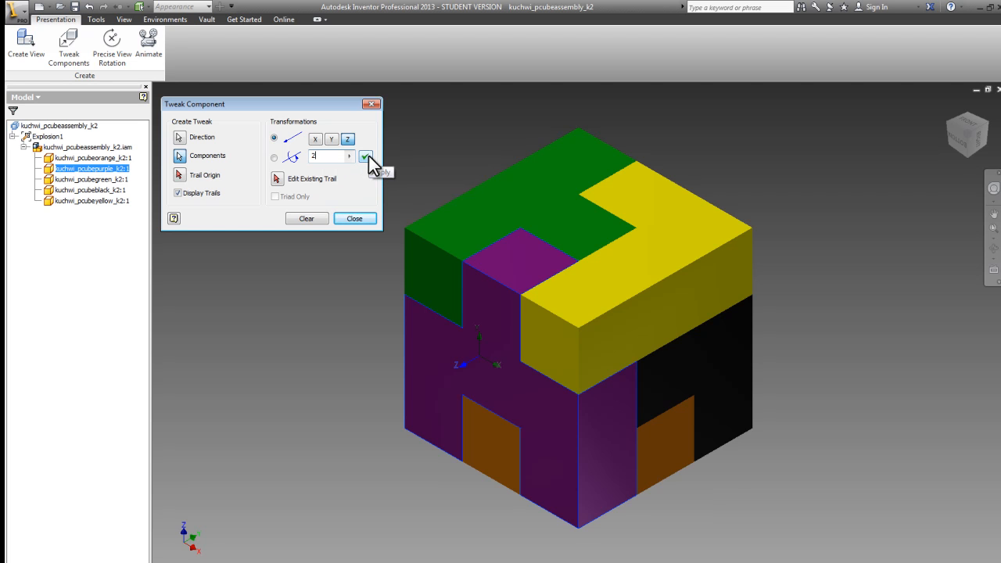
pyautogui.click(366, 155)
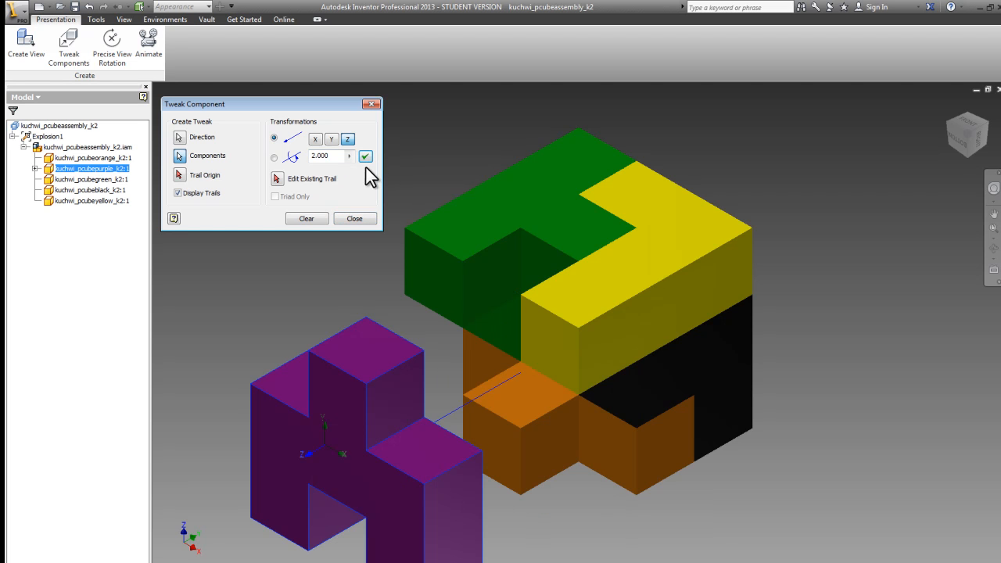
pyautogui.click(354, 218)
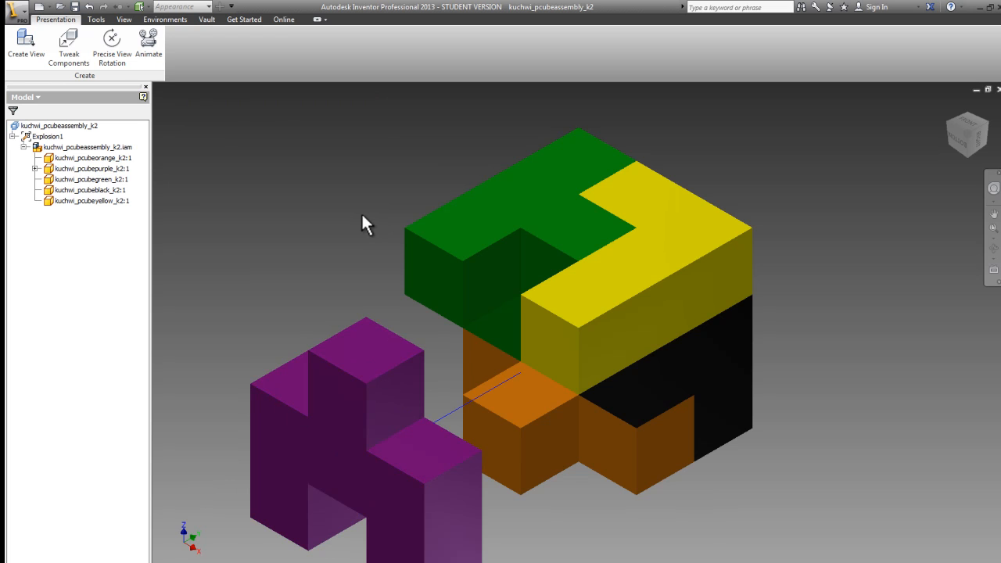
pyautogui.moveTo(415, 273)
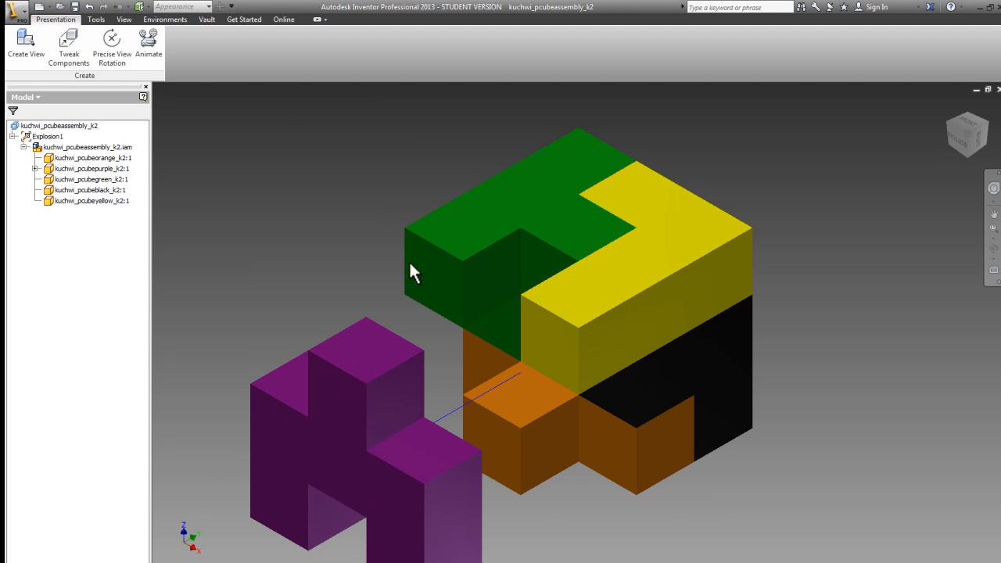
pyautogui.click(520, 438)
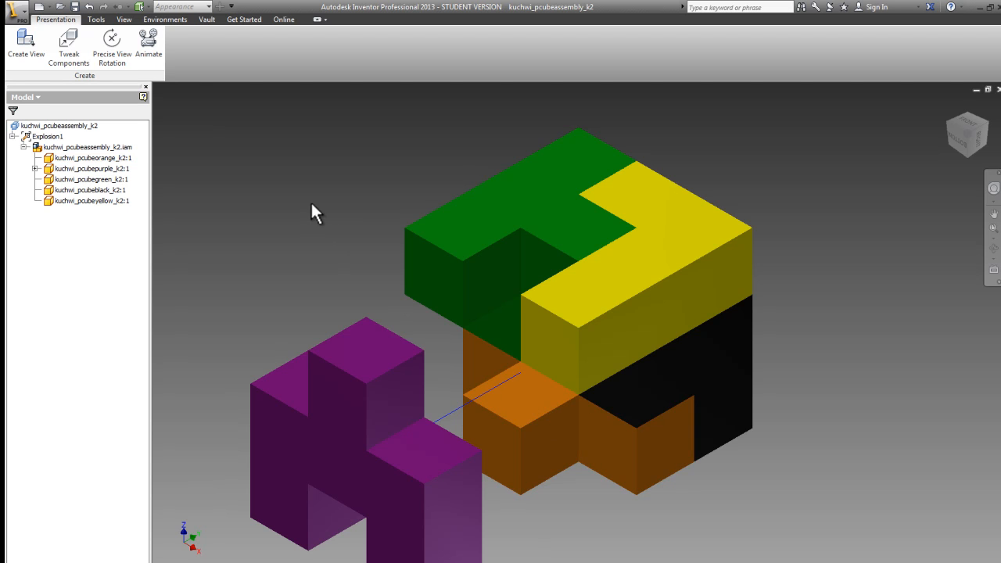
pyautogui.moveTo(69, 45)
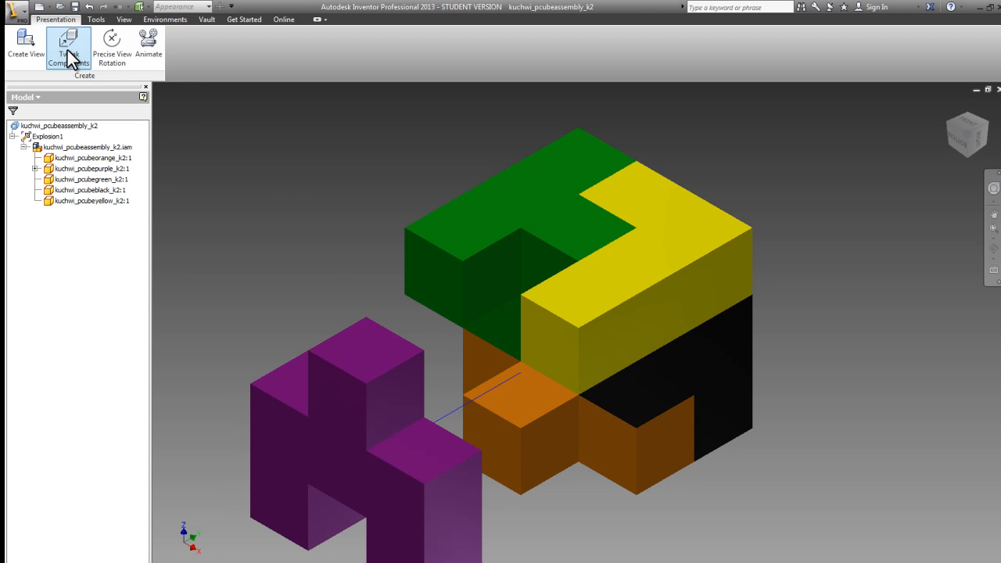
# Start a tweak using the cube's top face as direction, selecting the orange piece
pyautogui.click(68, 47)
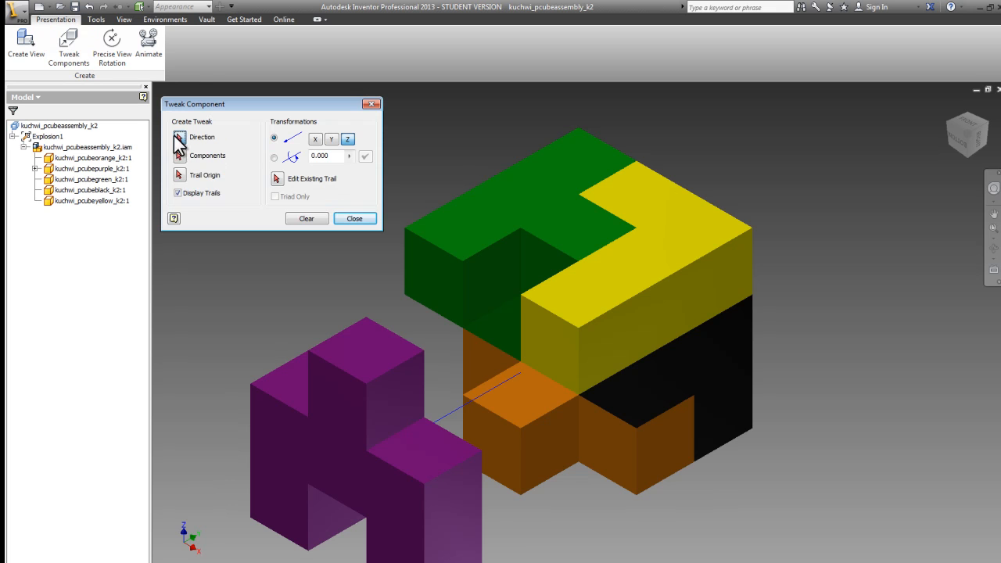
pyautogui.moveTo(271, 174)
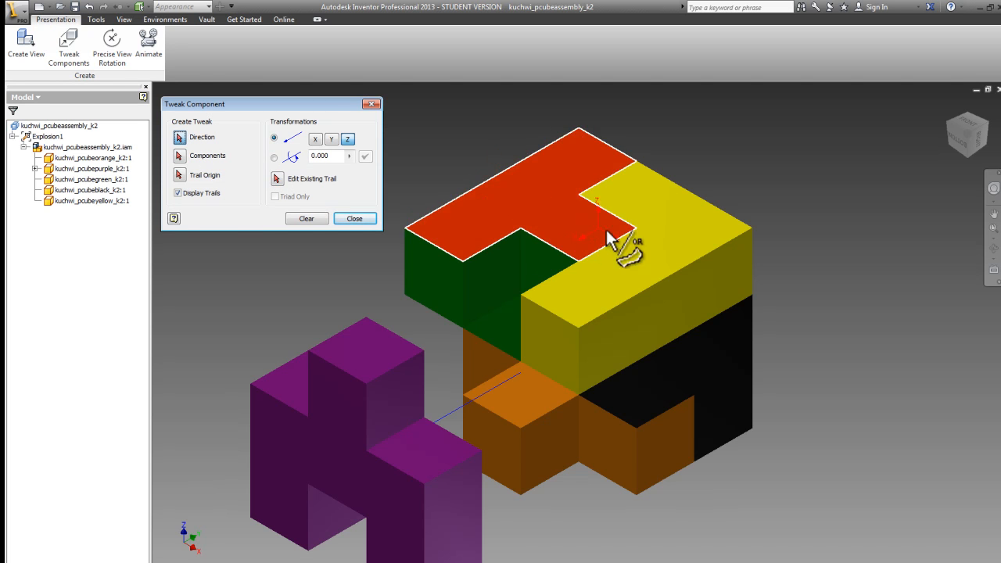
pyautogui.click(610, 235)
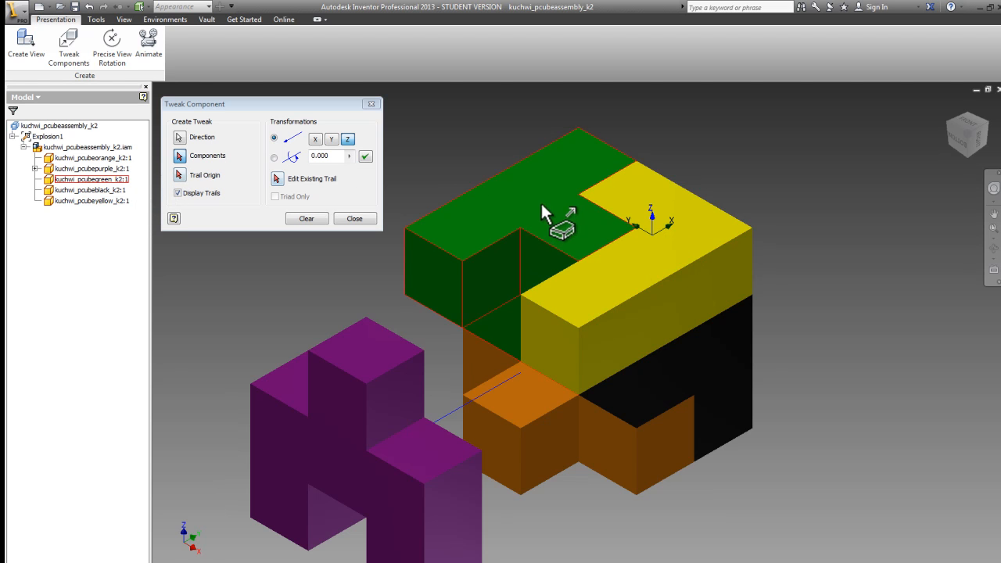
pyautogui.click(665, 235)
pyautogui.write('2')
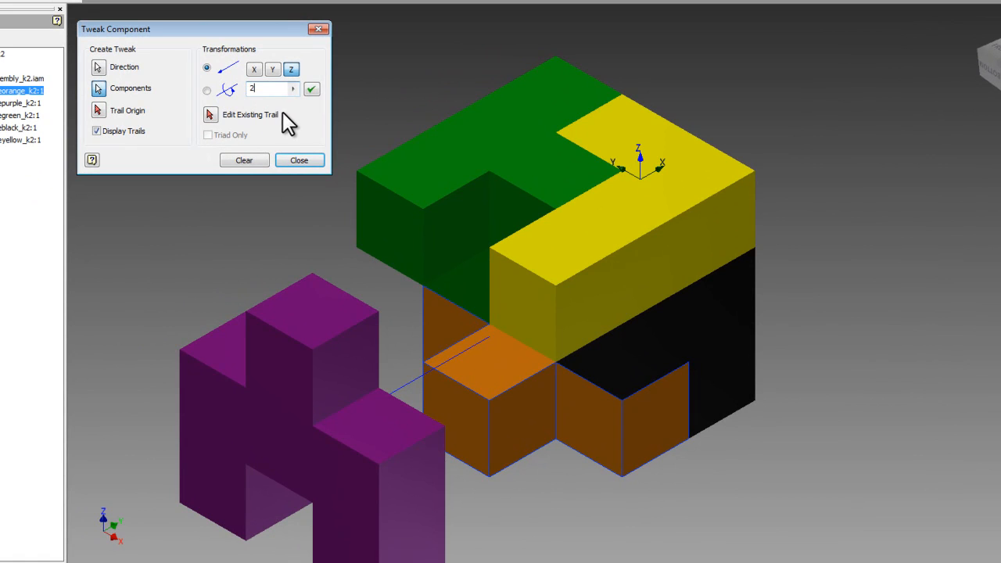
pyautogui.moveTo(649, 176)
pyautogui.write('-2')
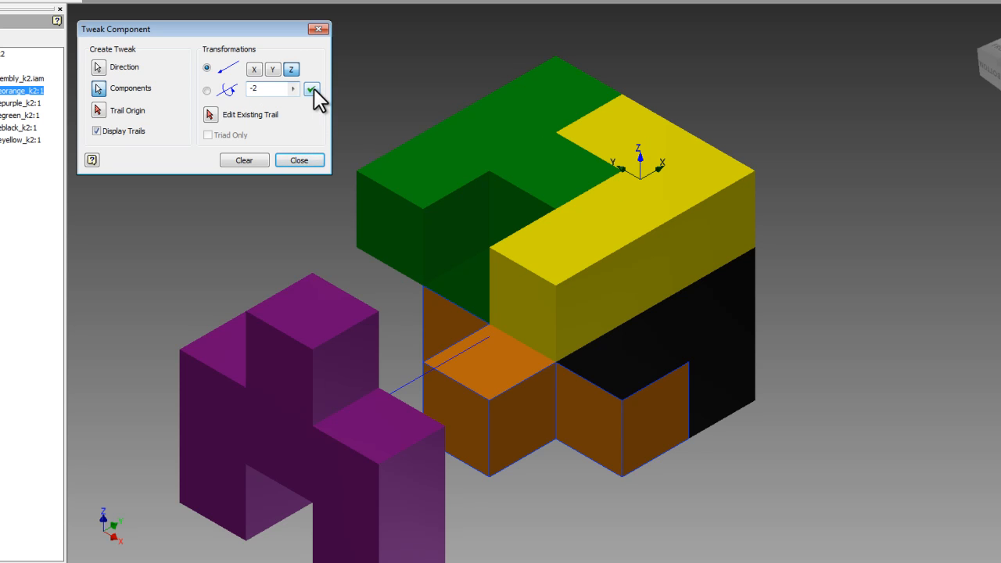
# Apply a -2 in distance to move the orange piece below the cube
pyautogui.click(311, 88)
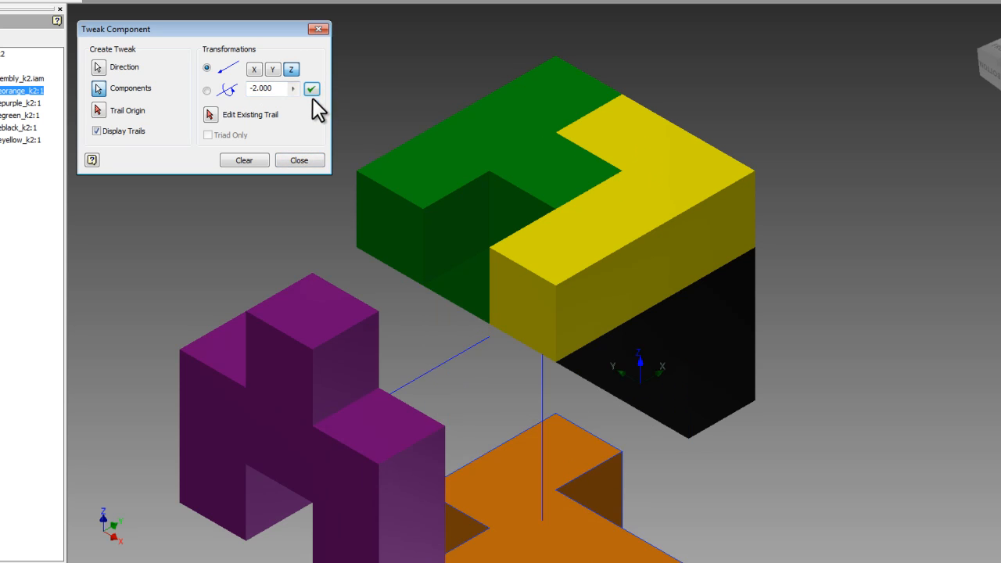
pyautogui.moveTo(320, 139)
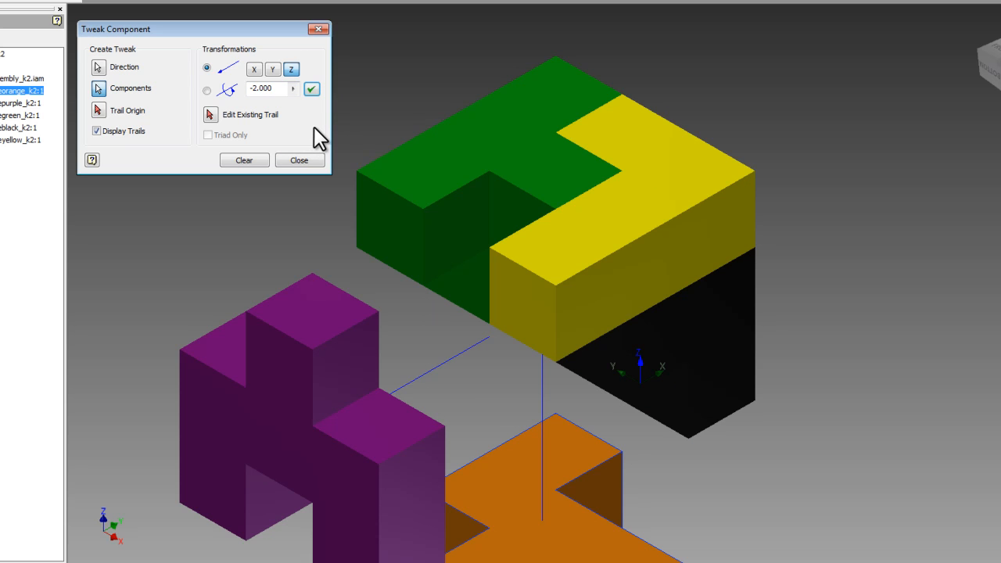
pyautogui.moveTo(325, 144)
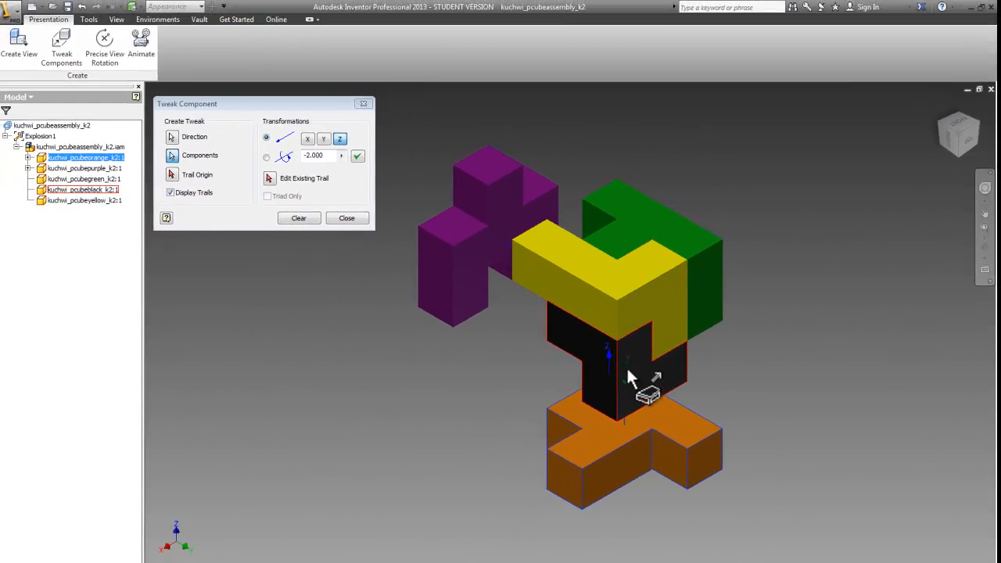
# Close the orange tweak, start a new tweak from the right-click menu, and select the black piece
pyautogui.click(346, 217)
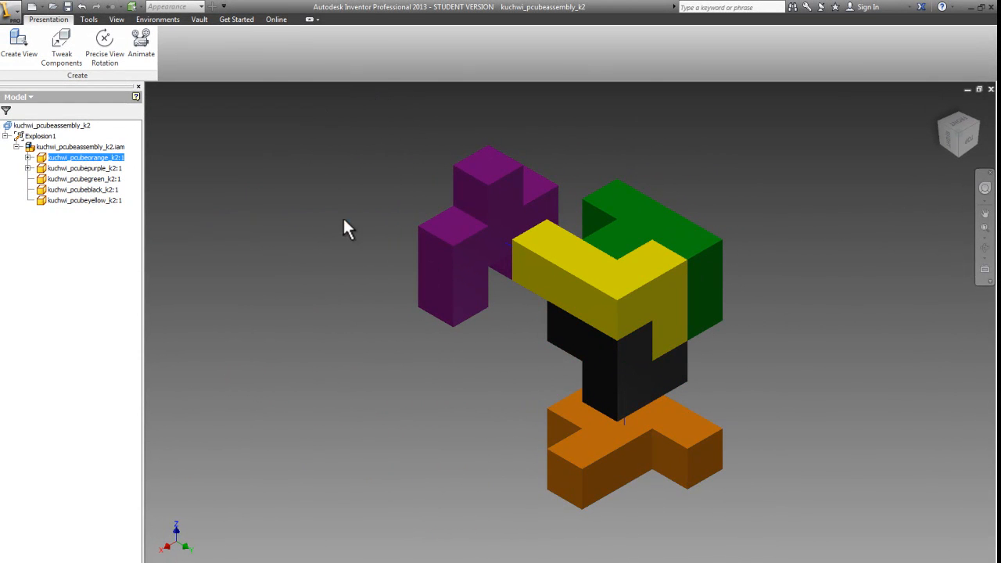
pyautogui.rightClick(348, 228)
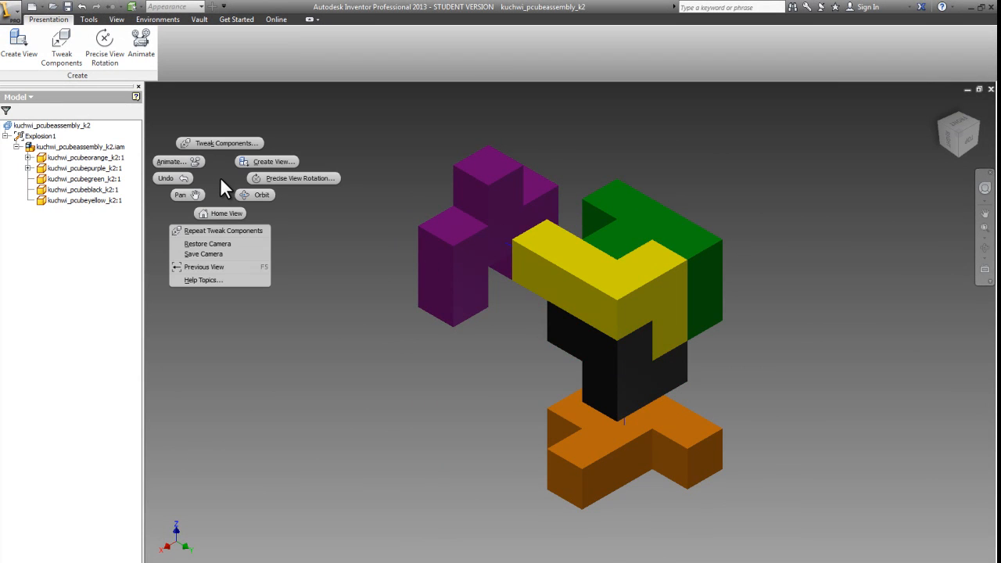
pyautogui.moveTo(227, 144)
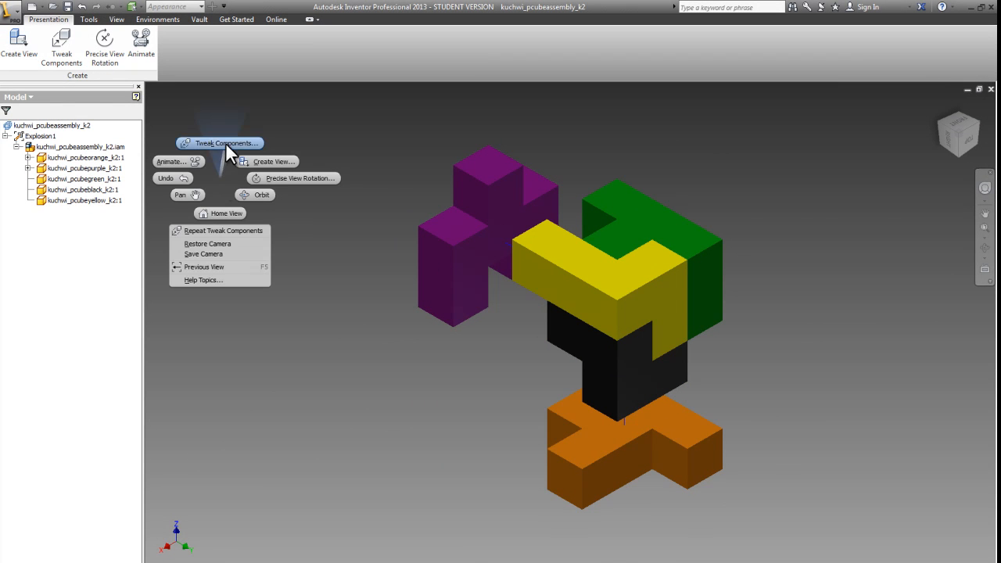
pyautogui.click(224, 144)
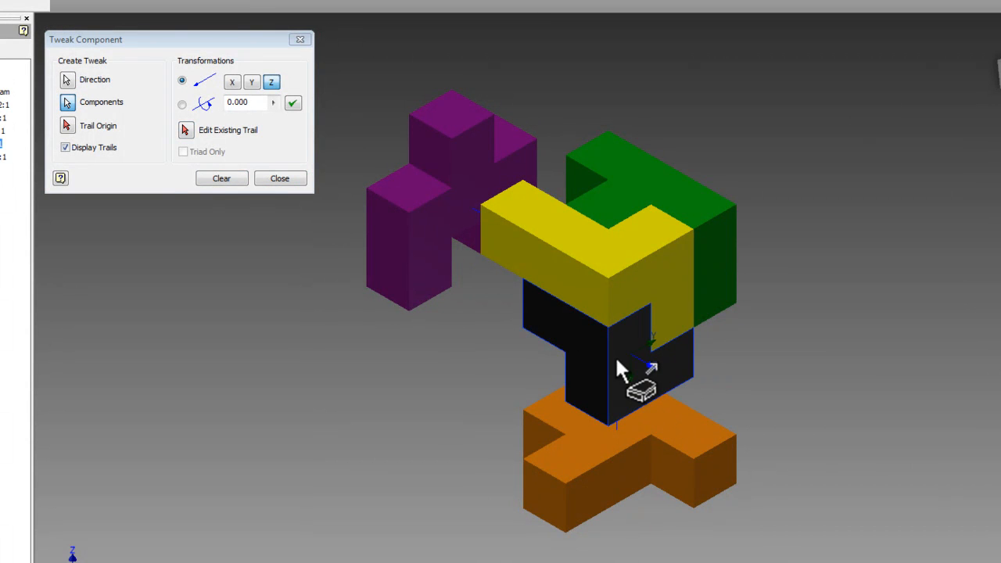
pyautogui.tripleClick(246, 103)
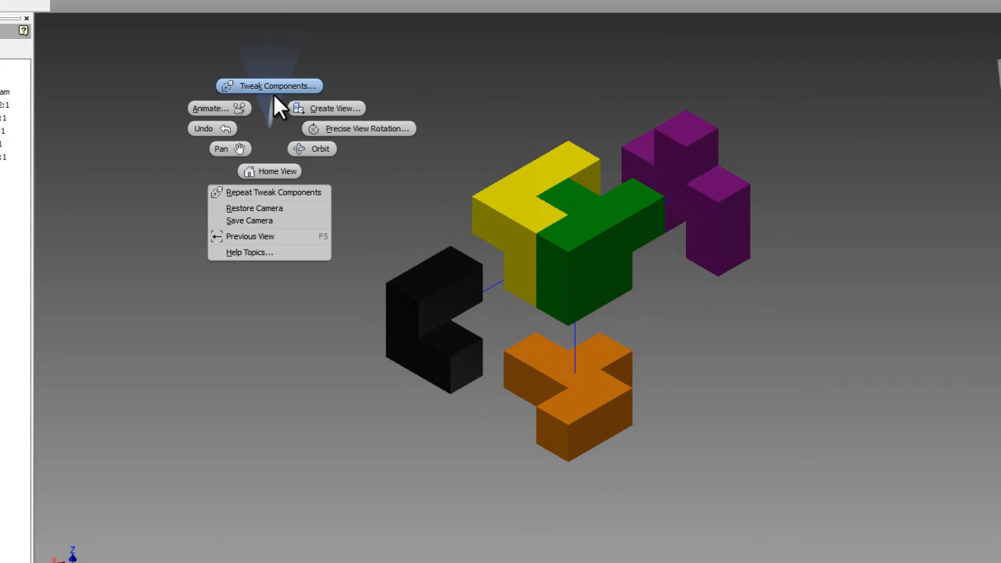
# Tweak the green piece outward 2 in and close the tweak dialog
pyautogui.click(276, 85)
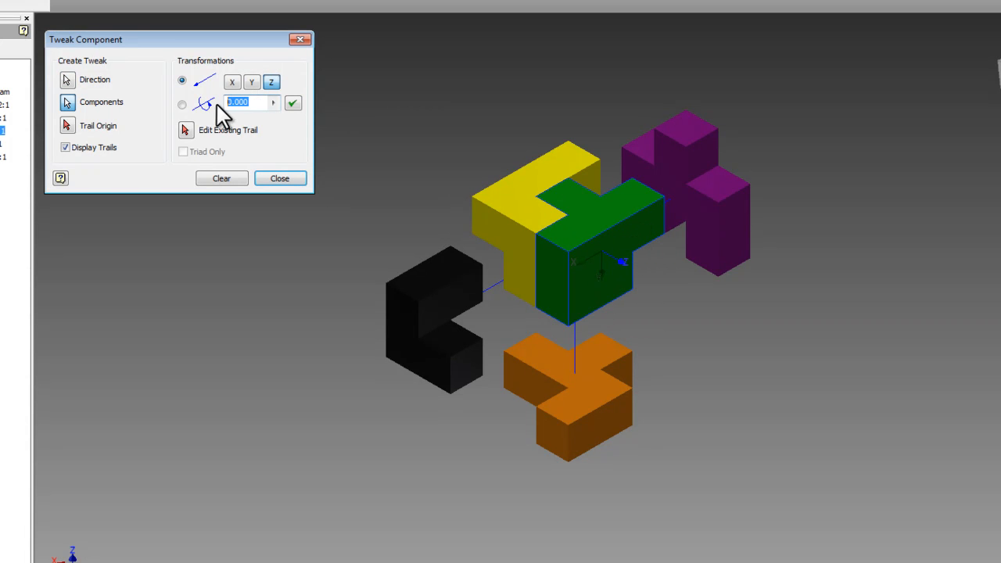
pyautogui.click(292, 102)
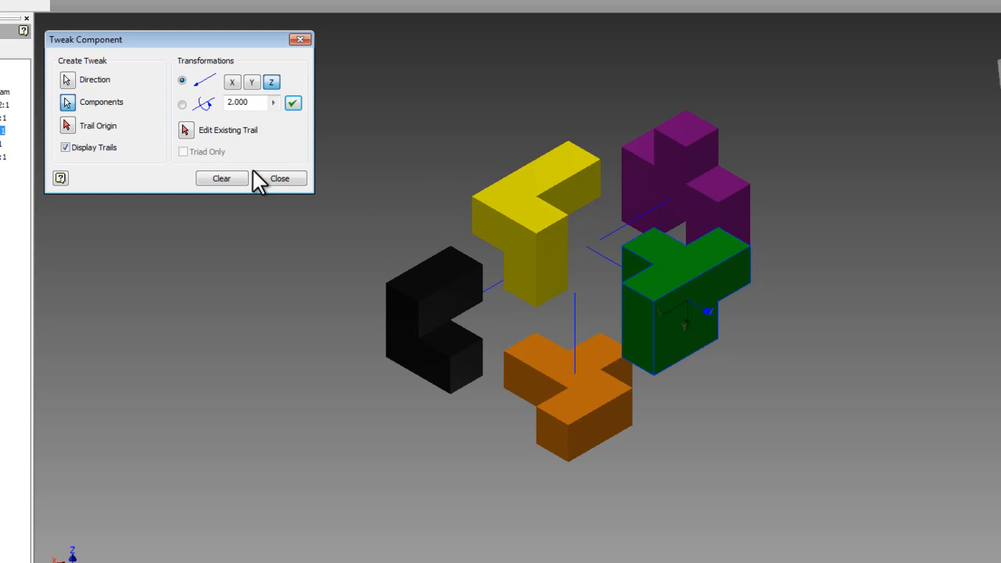
pyautogui.click(279, 178)
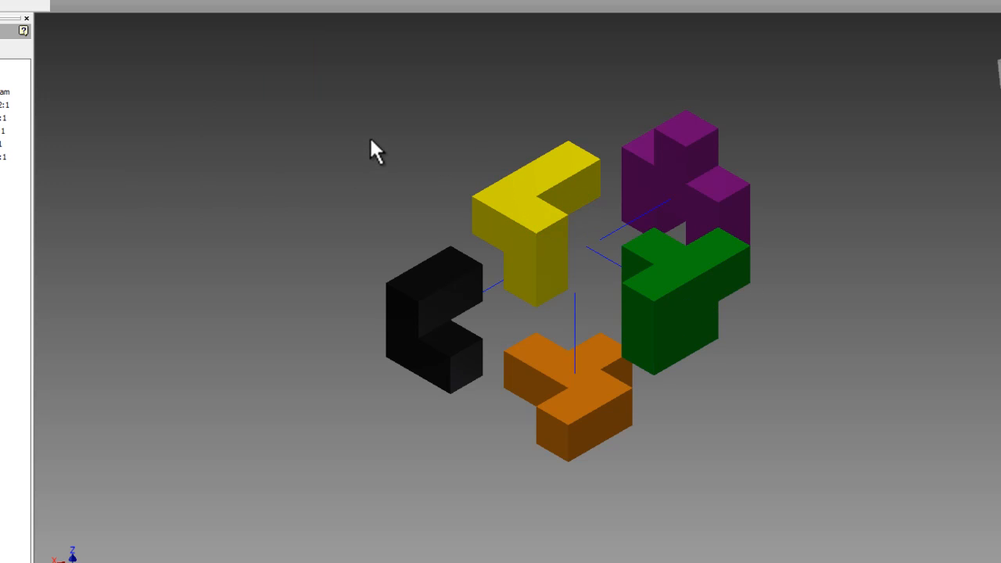